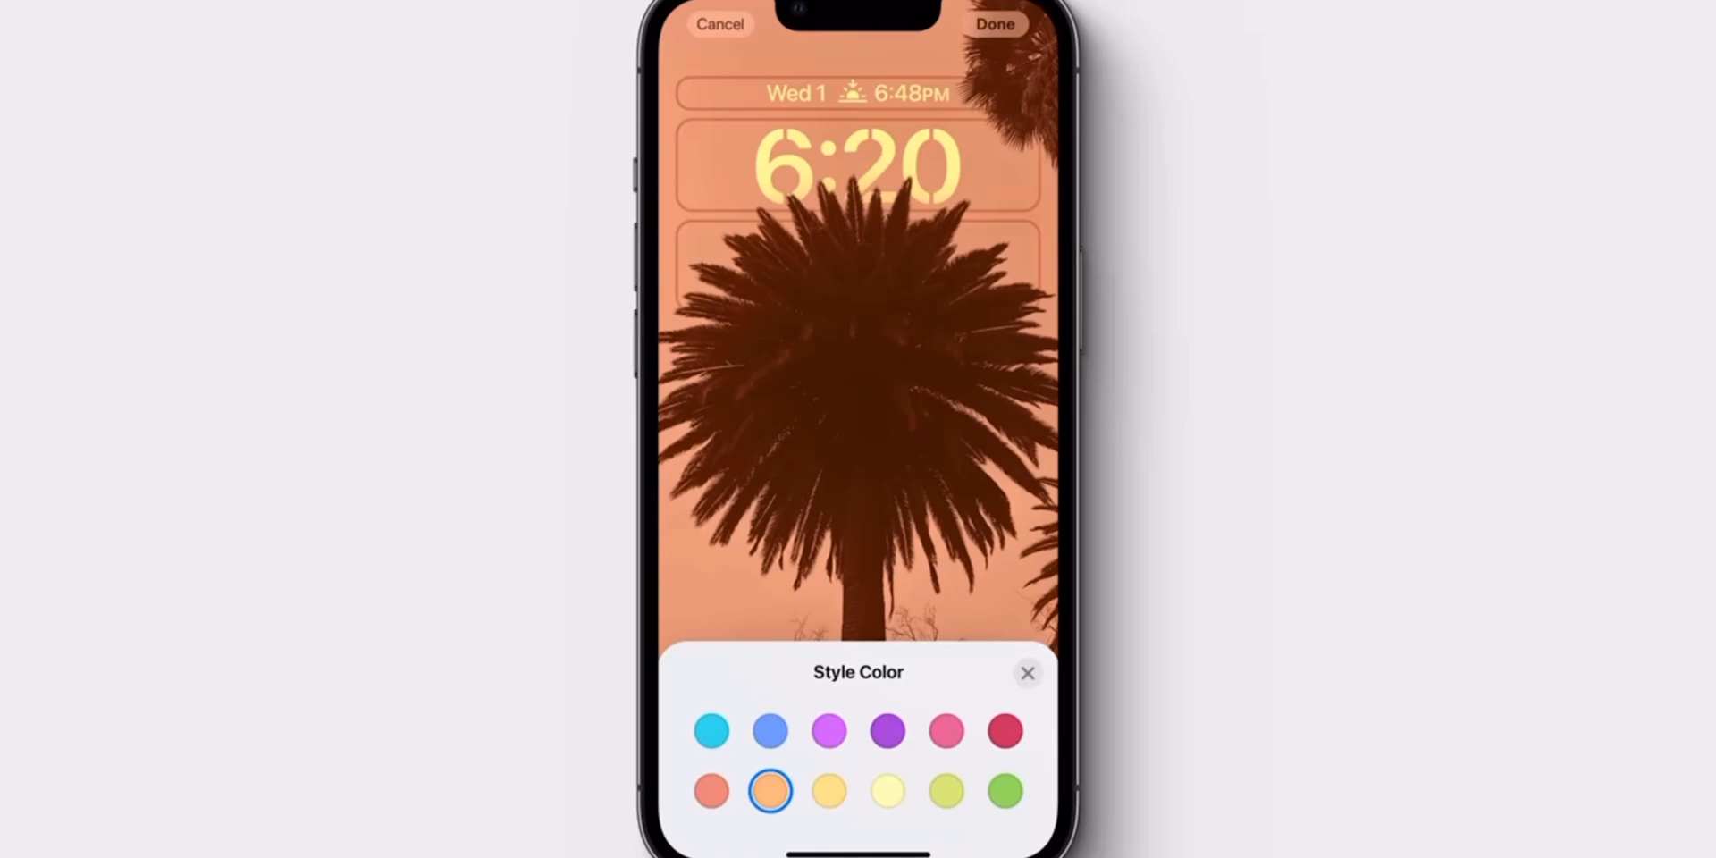
# - Pick the orange swatch as the wallpaper and clock style colour
pyautogui.click(828, 730)
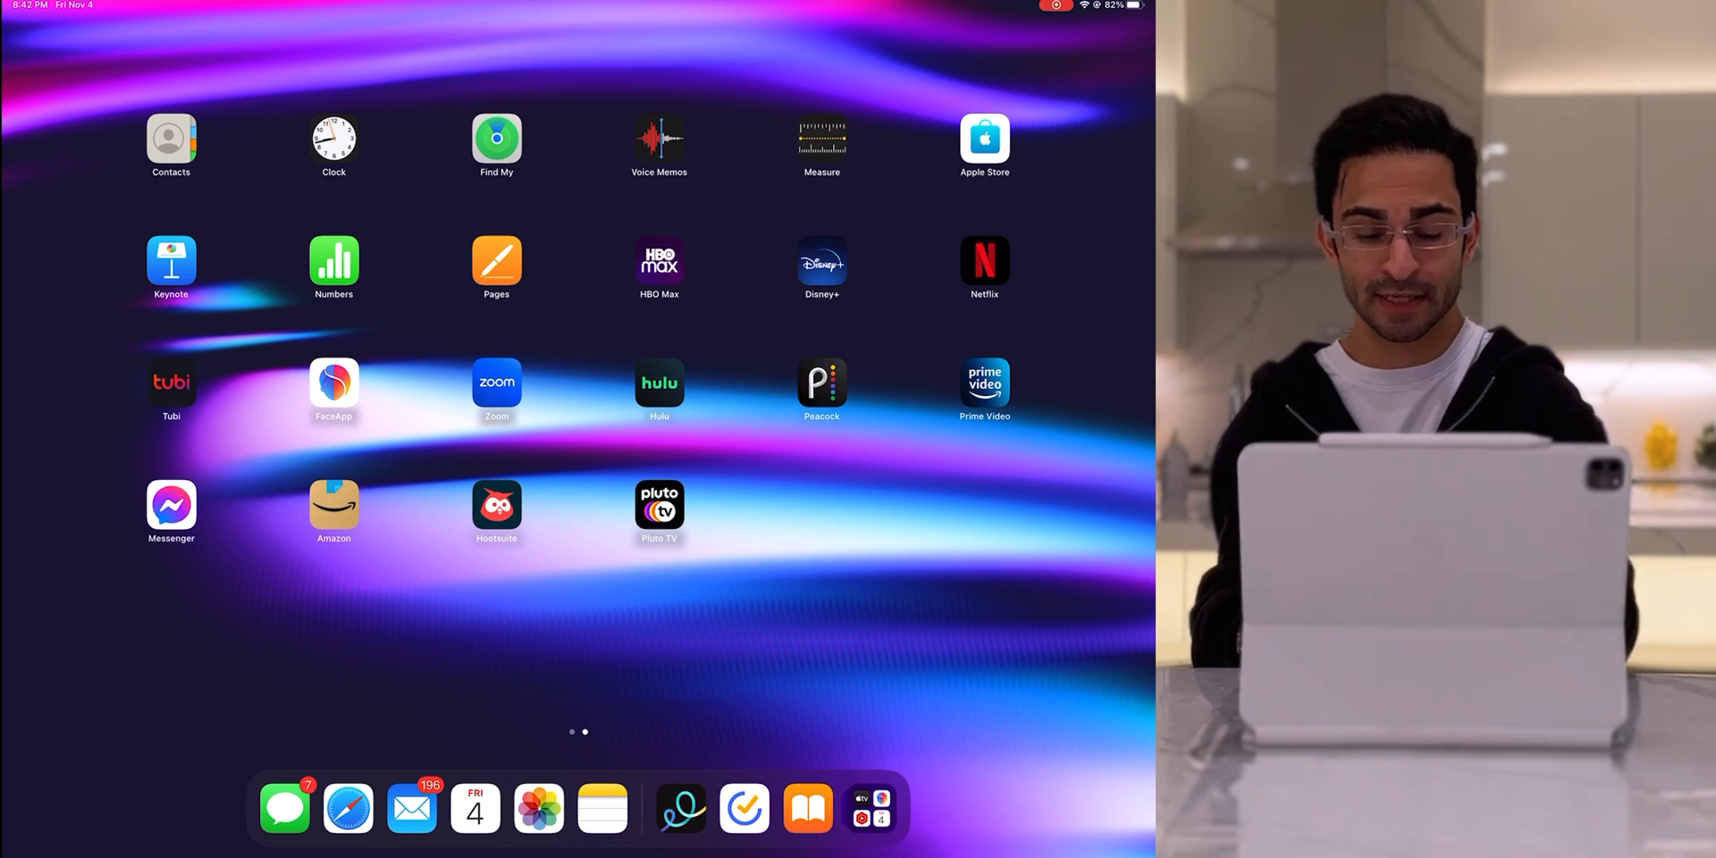
# - Swipe over to the second app page with the streaming and office apps
pyautogui.hscroll(3)
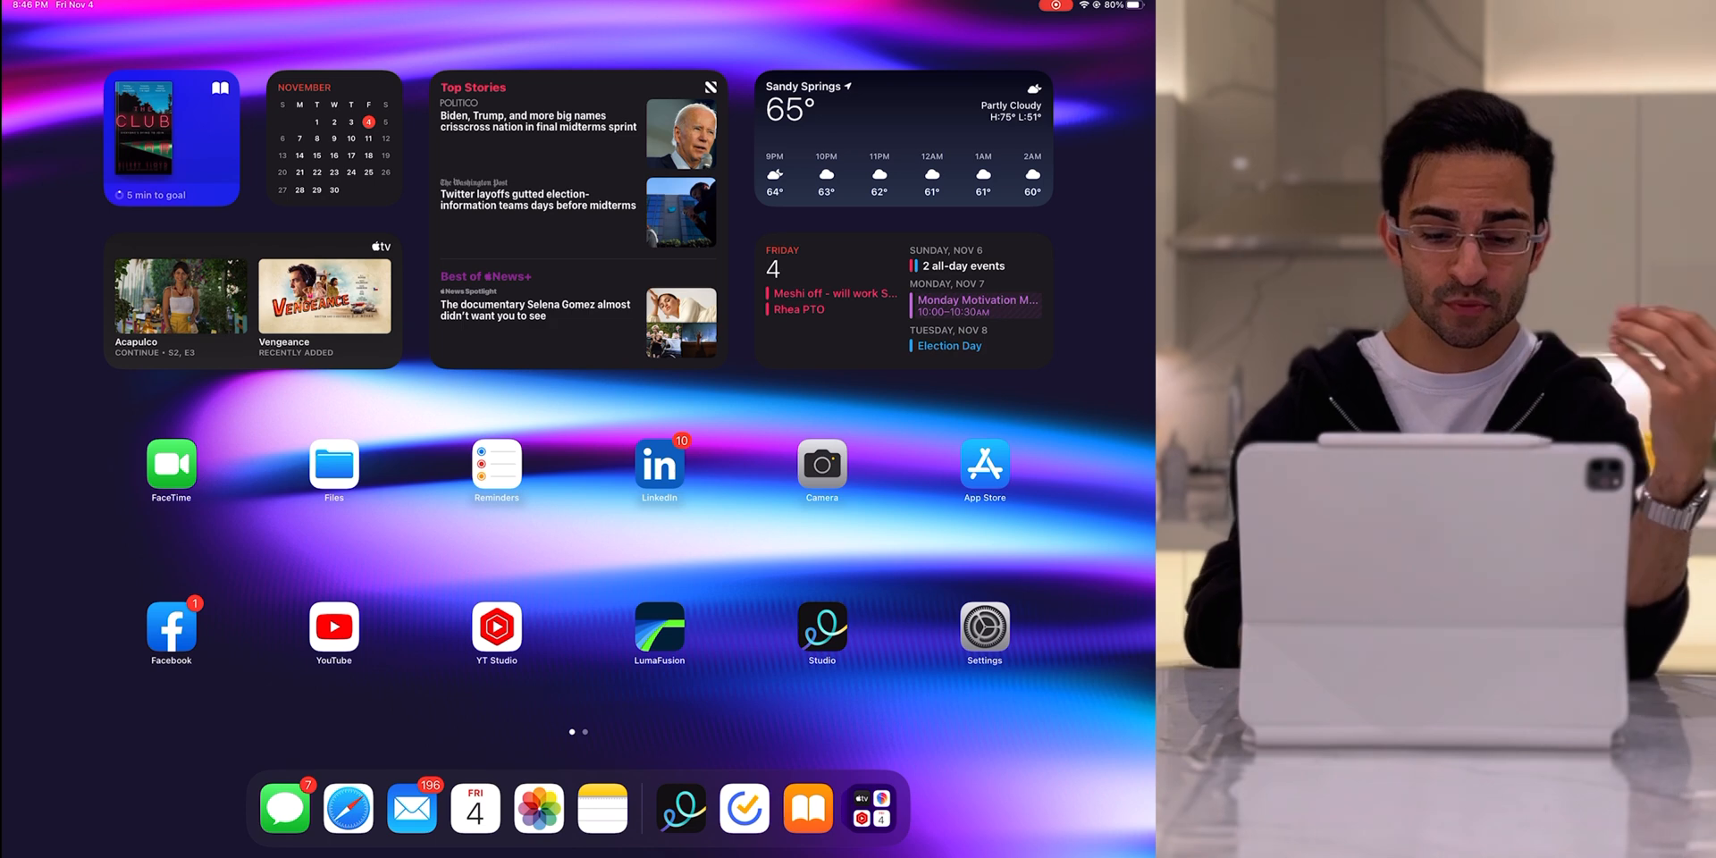
# - Launch YT Studio from the first page to view the channel's videos
pyautogui.click(496, 635)
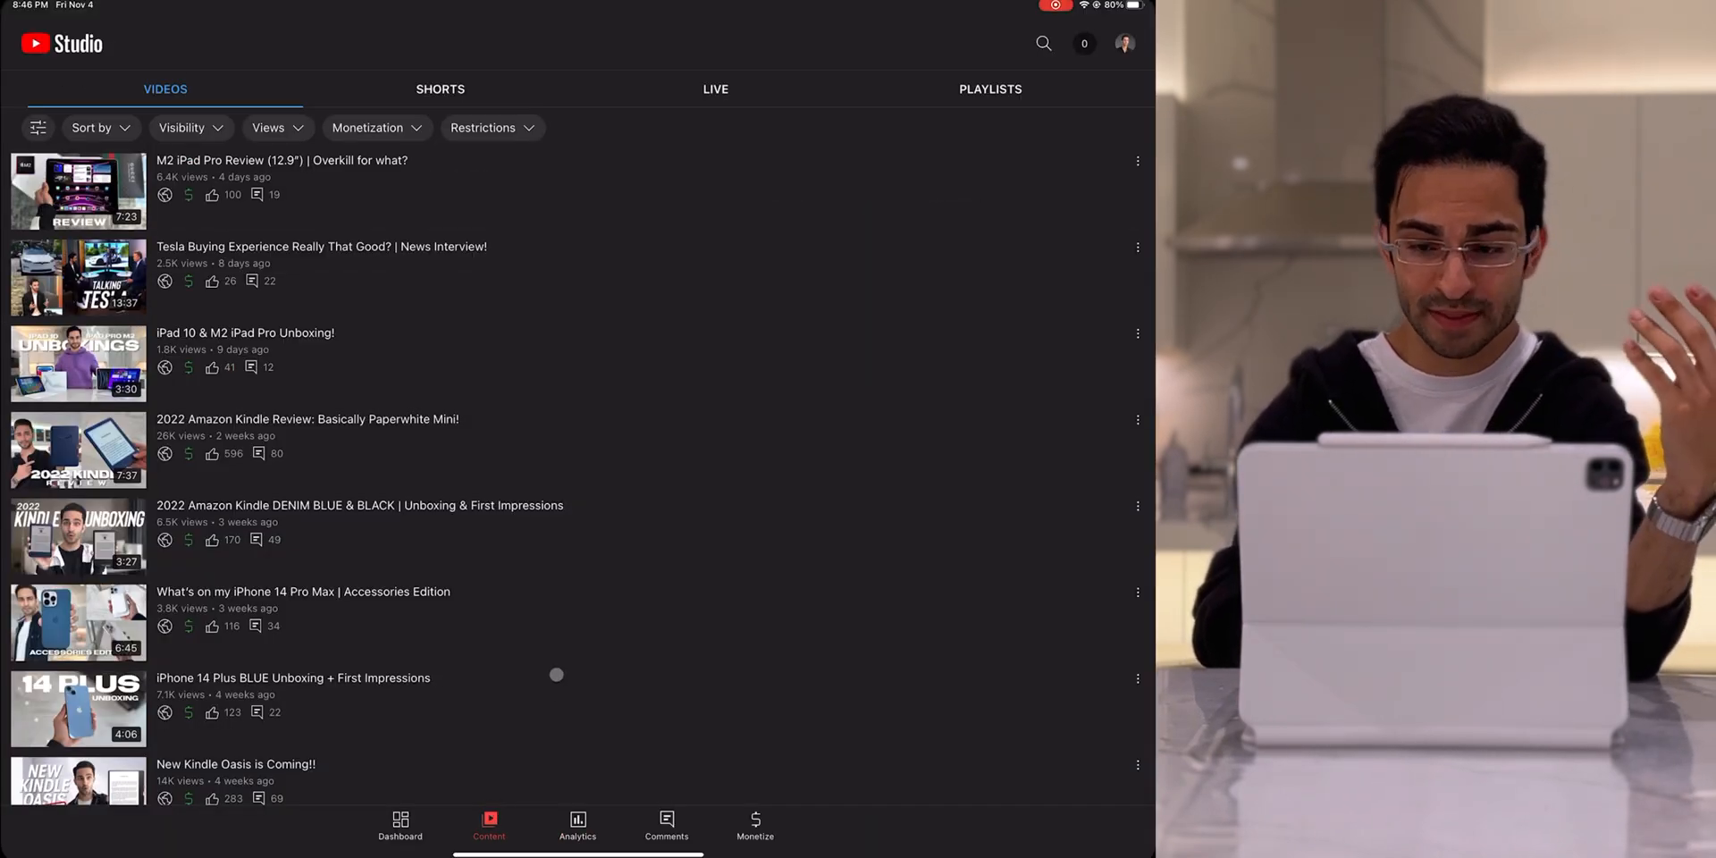
pyautogui.moveTo(556, 674)
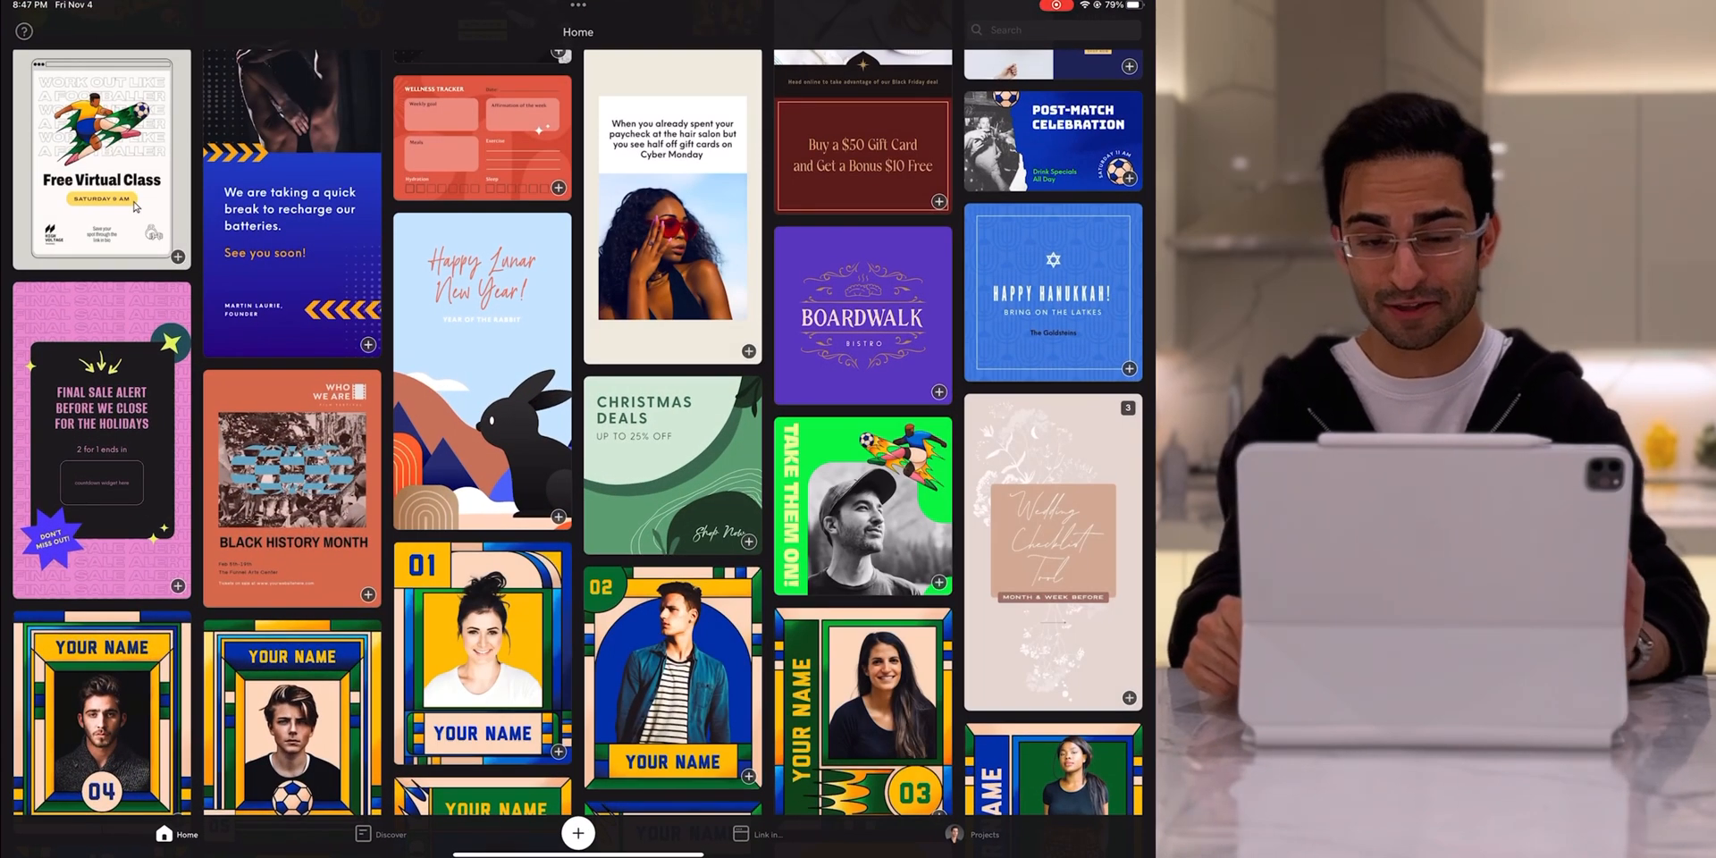
# - Scroll through GoDaddy Studio's Home templates, then switch to the Discover roundups page
pyautogui.scroll(3)
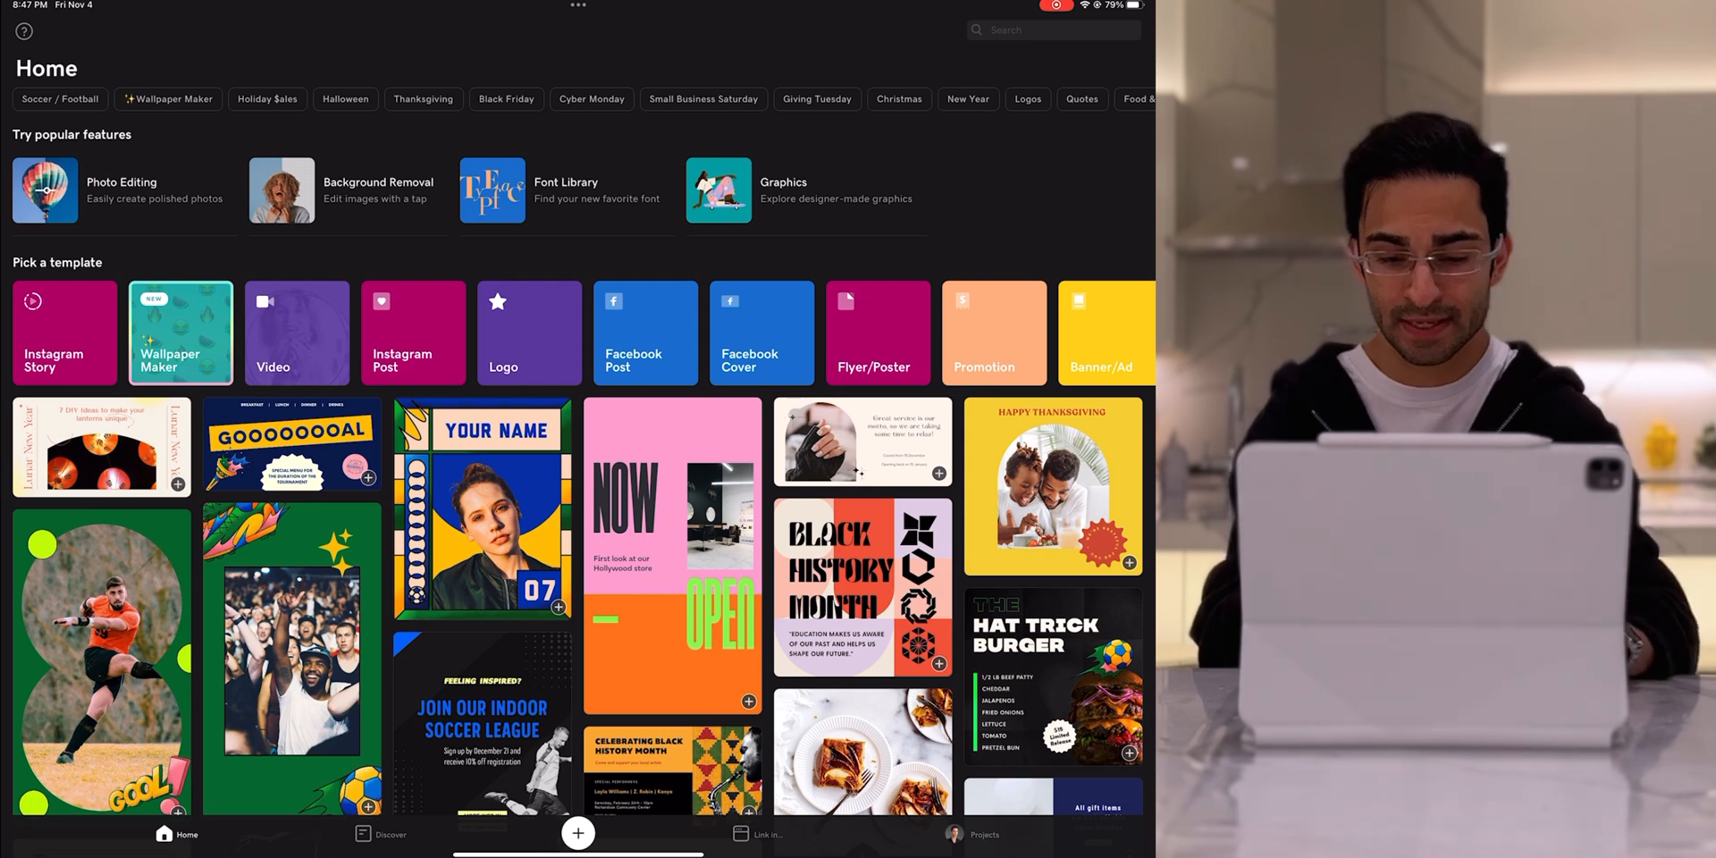
pyautogui.scroll(-3)
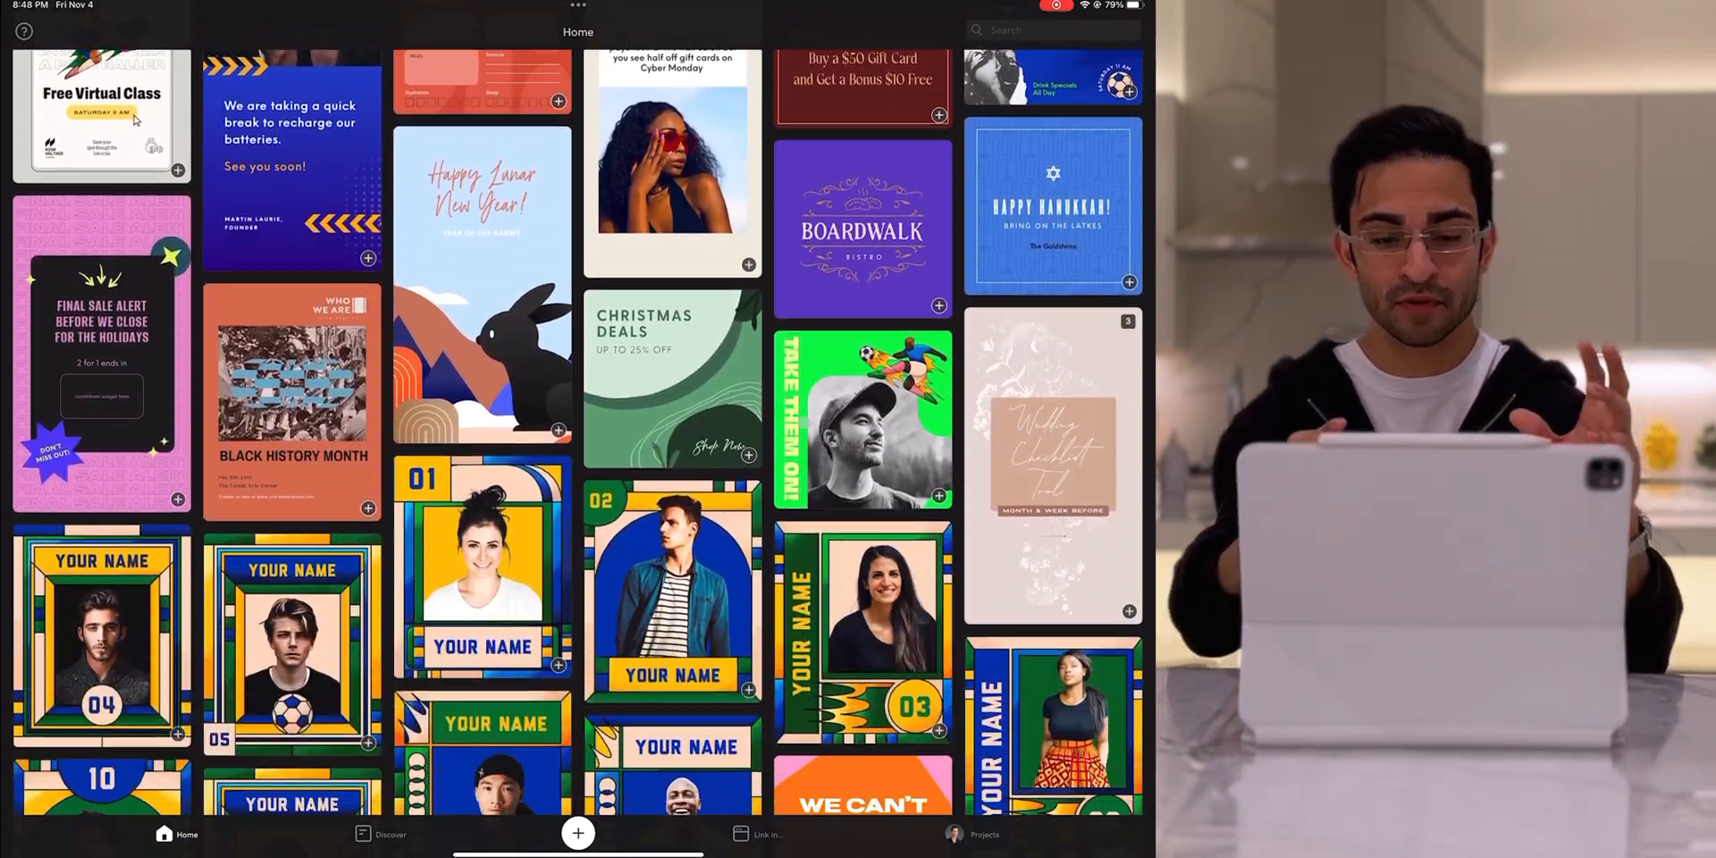
pyautogui.scroll(-3)
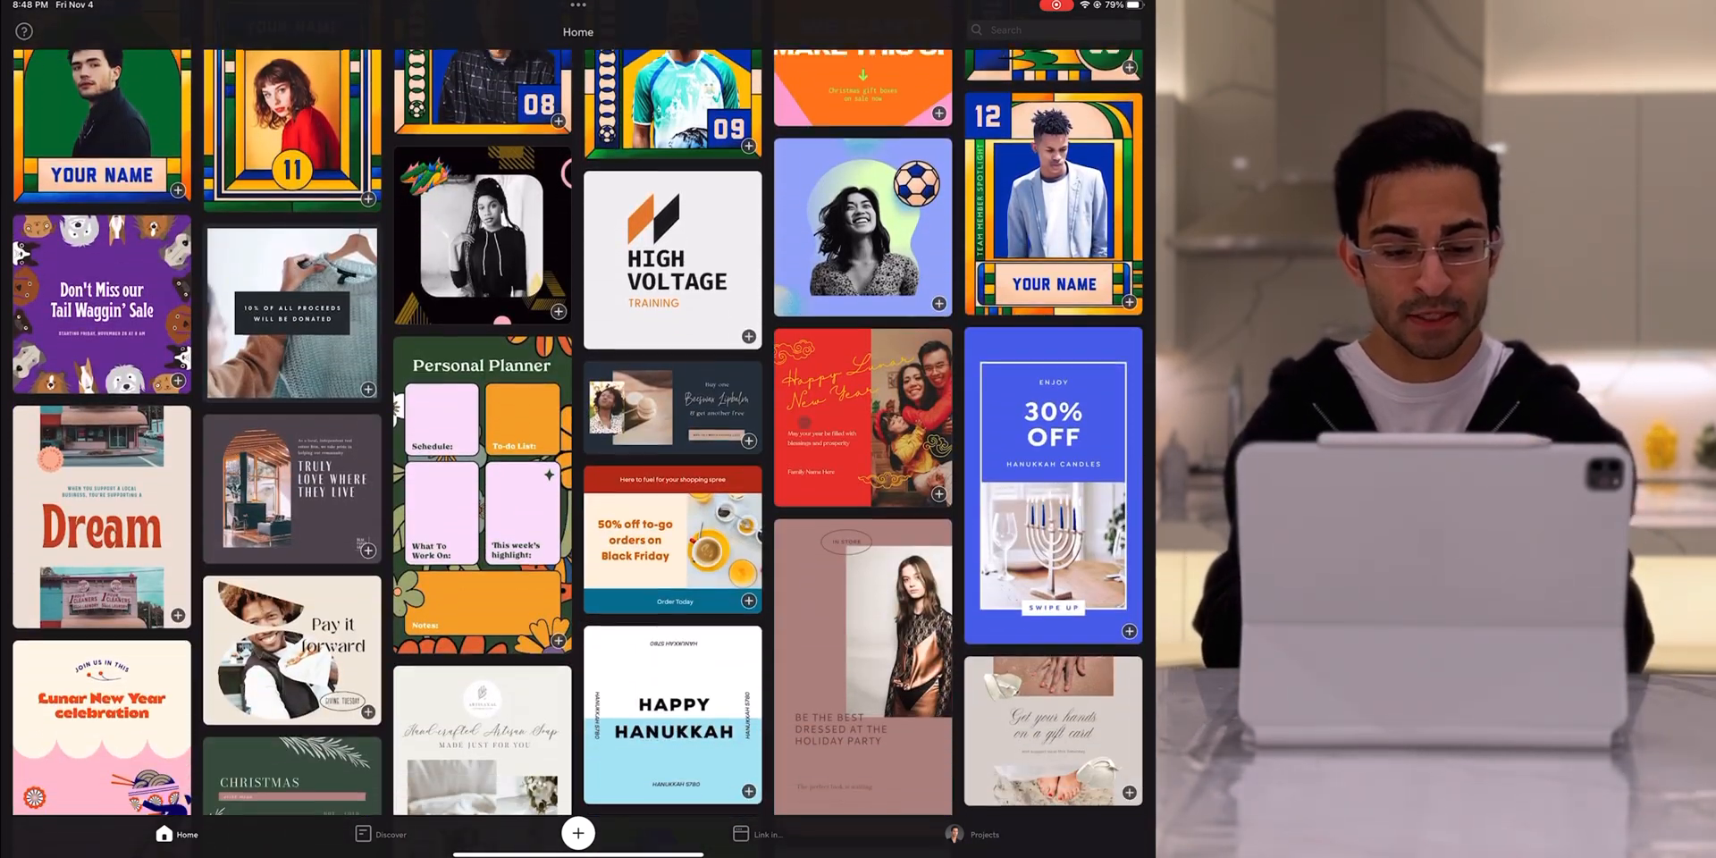
pyautogui.click(390, 834)
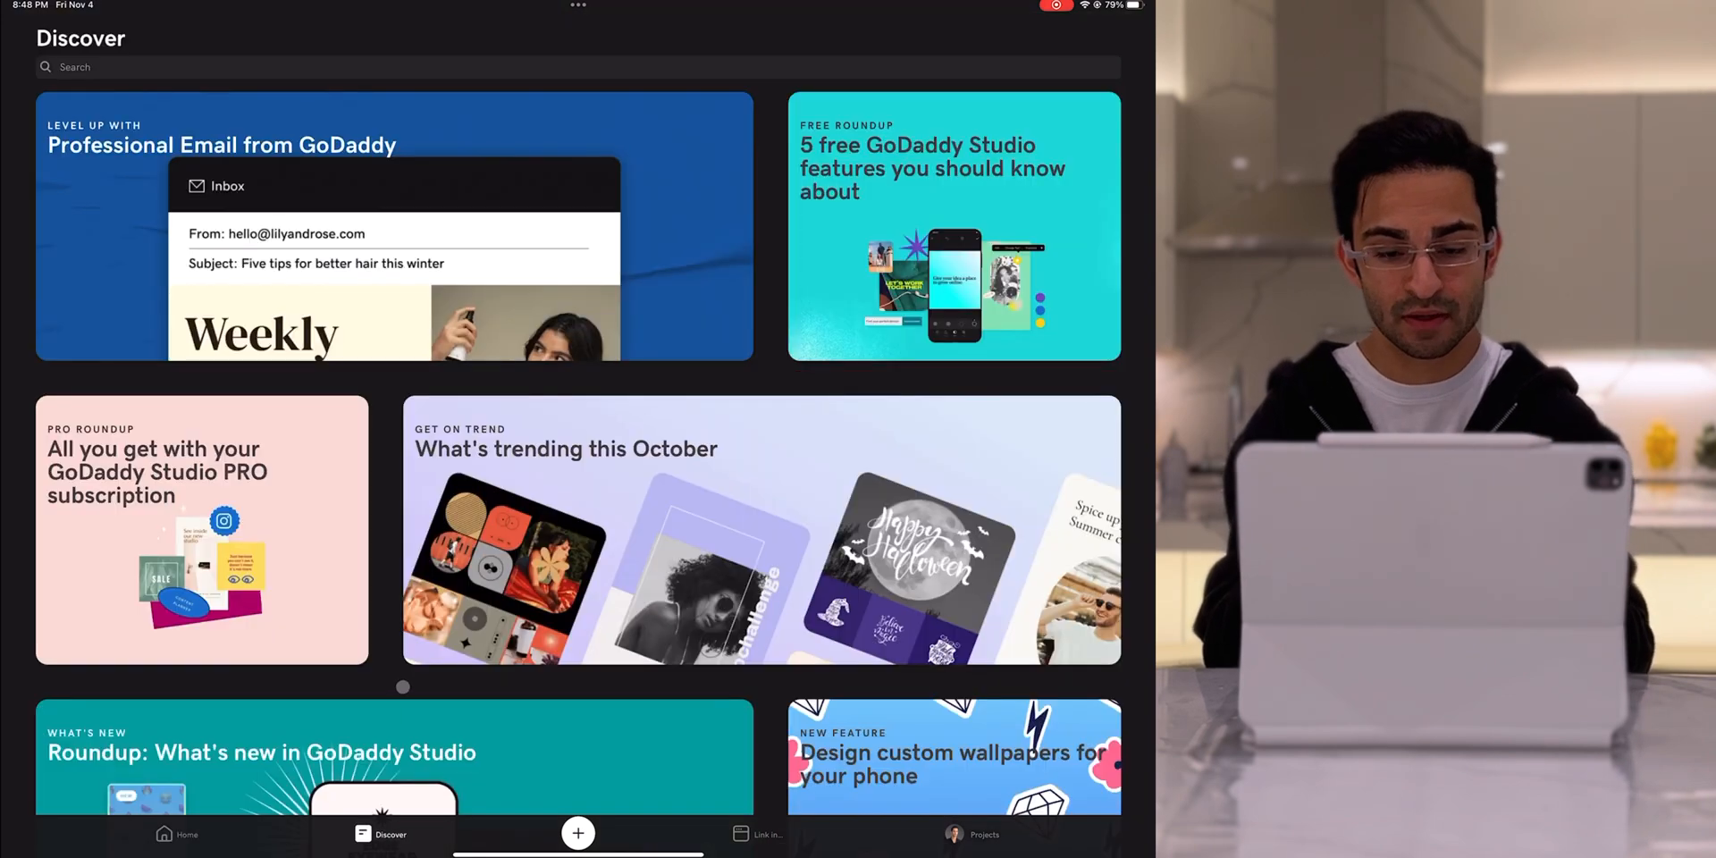
pyautogui.click(970, 833)
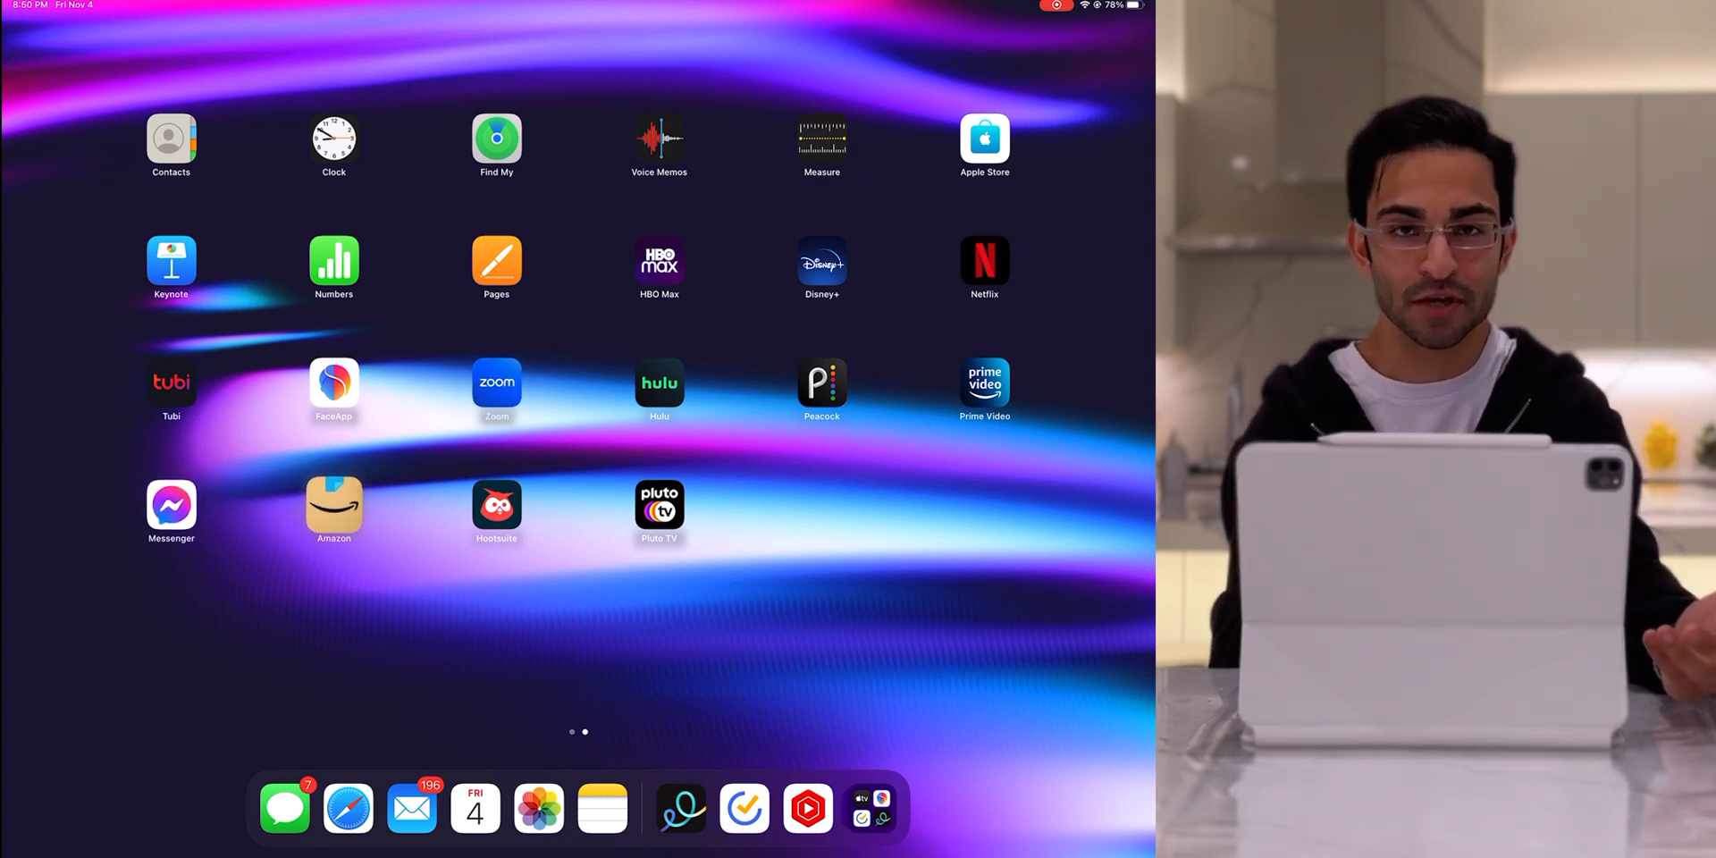
# - Swipe back to the first Home Screen page of widgets and daily apps
pyautogui.hscroll(3)
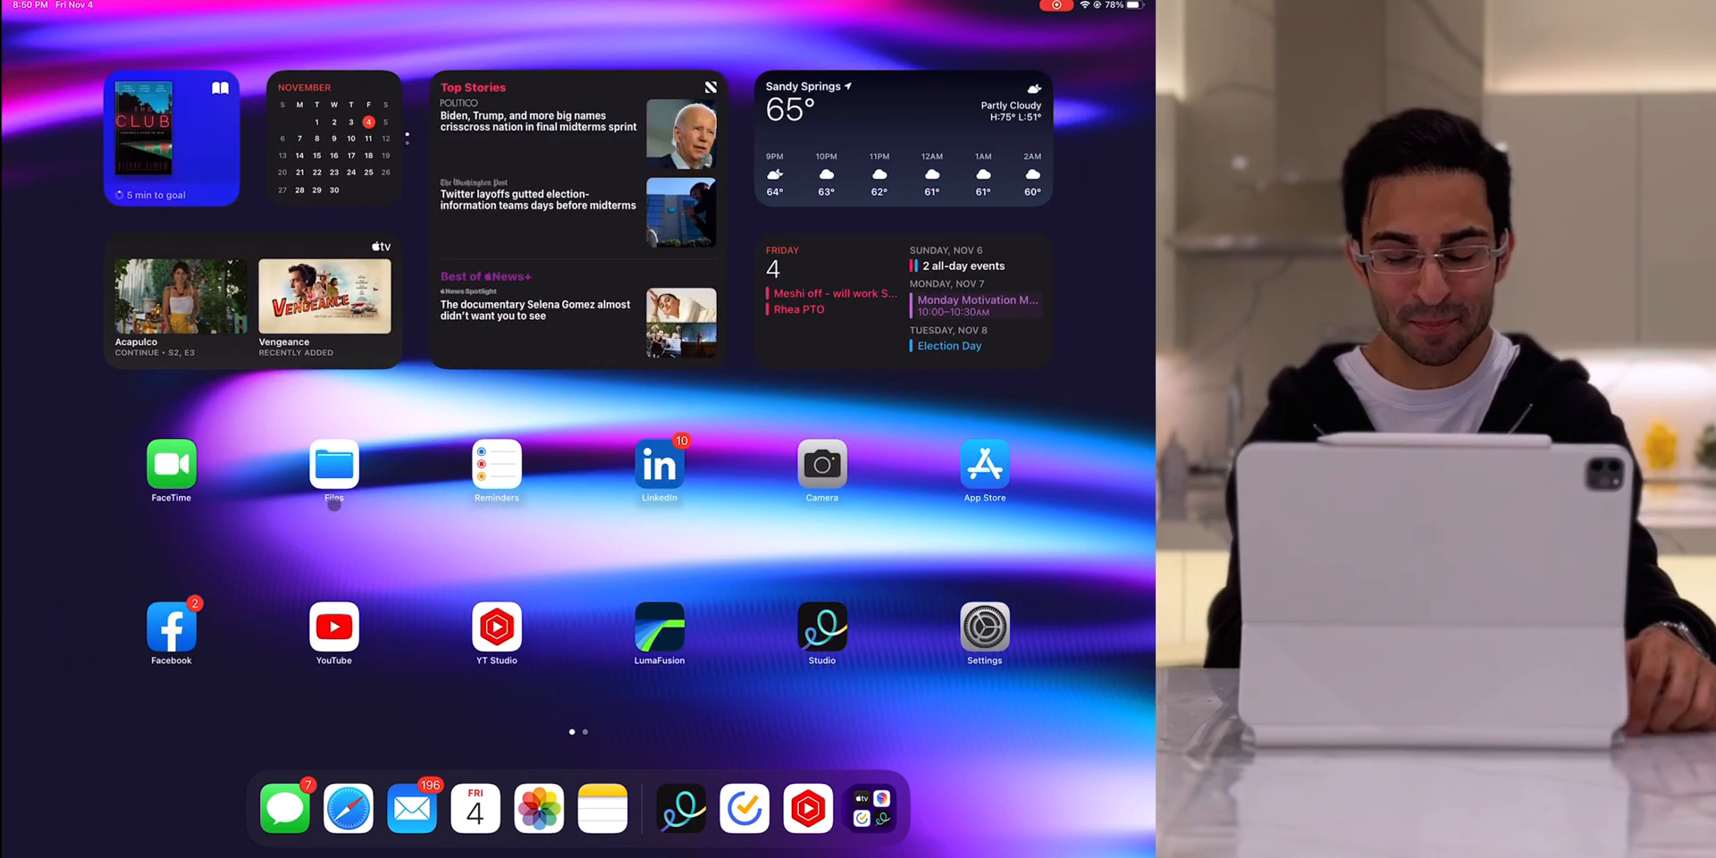